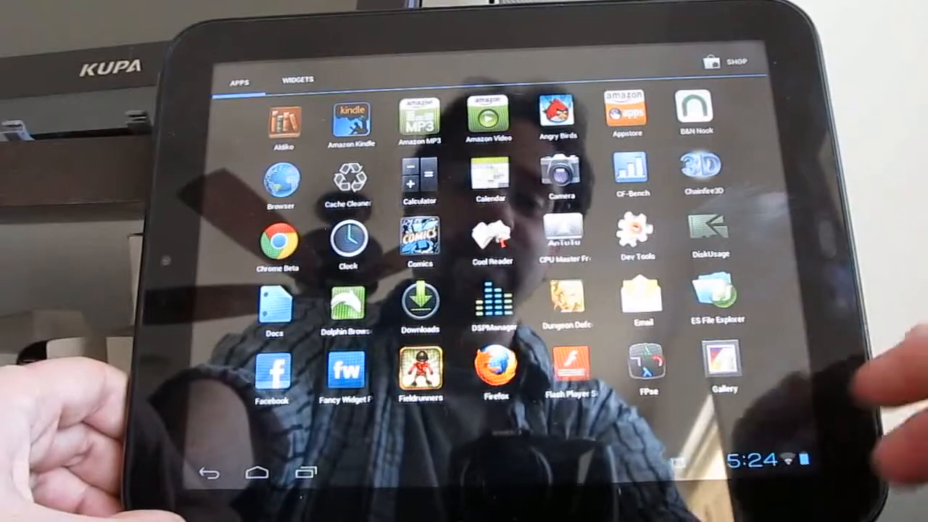
pyautogui.hscroll(-3)
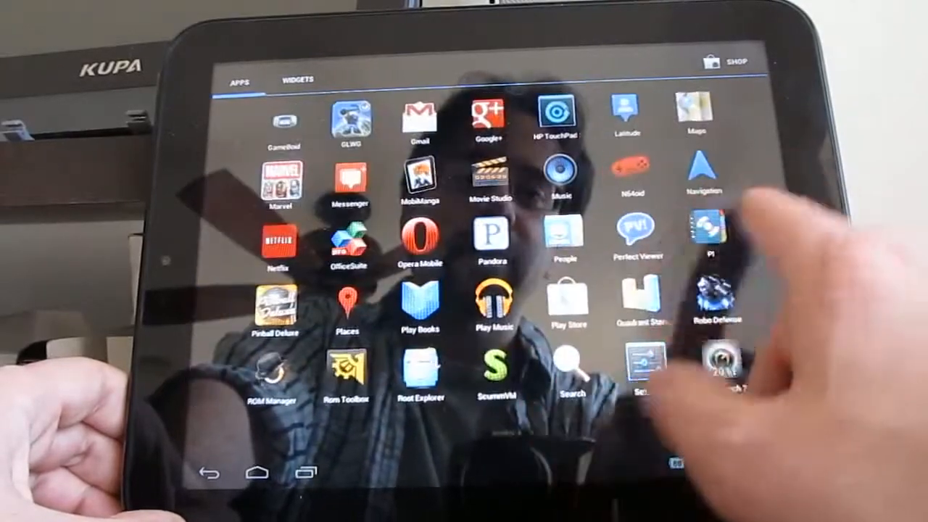